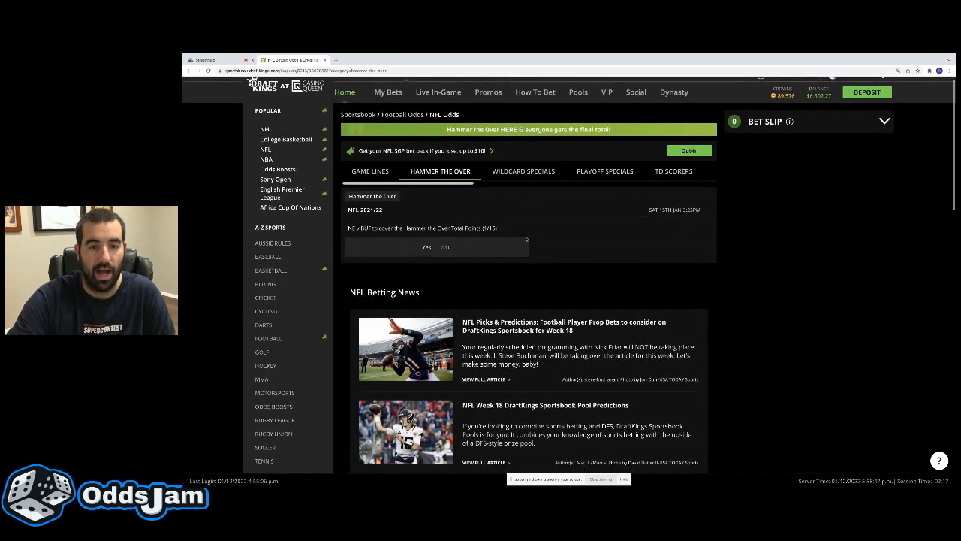
# - Add the Yes -110 pick on NE v BUF Hammer the Over to the bet slip at $500
pyautogui.click(436, 247)
pyautogui.write('500')
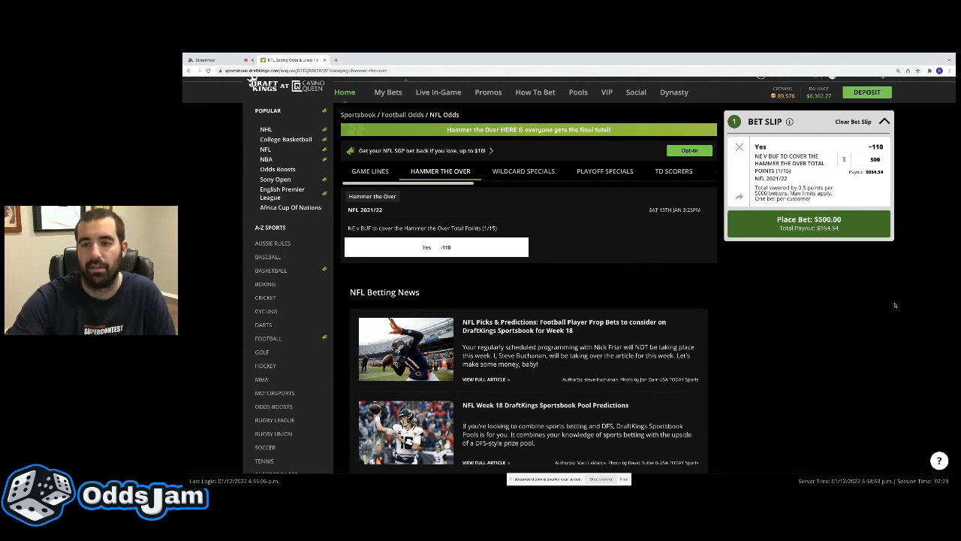
# - Submit the $500 Yes bet and accept the $25.19 maximum wager when the limit is reached
pyautogui.click(808, 224)
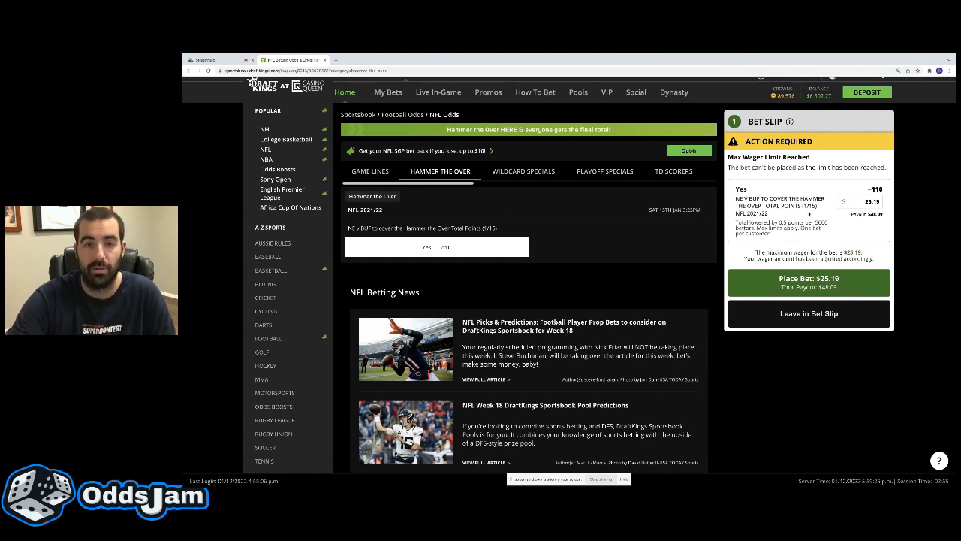
pyautogui.moveTo(778, 243)
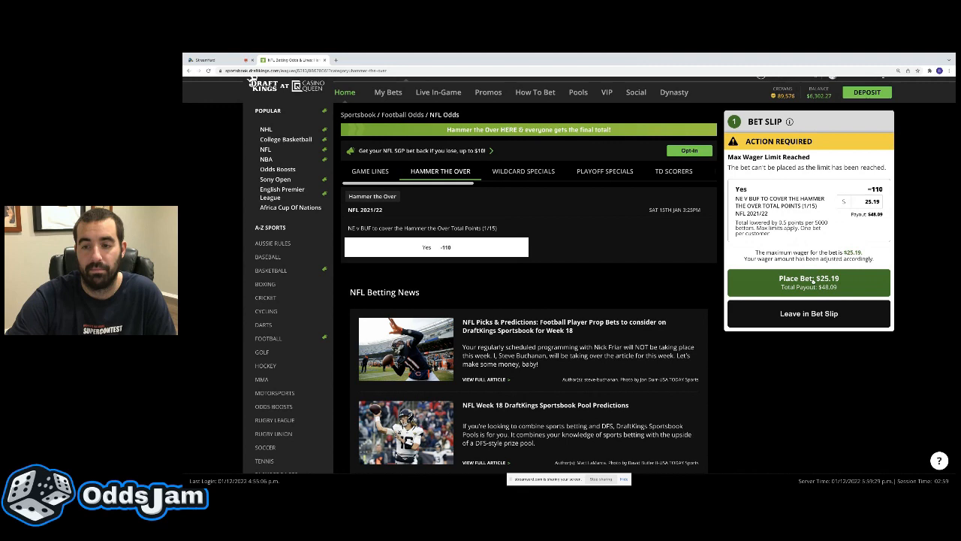
pyautogui.click(808, 282)
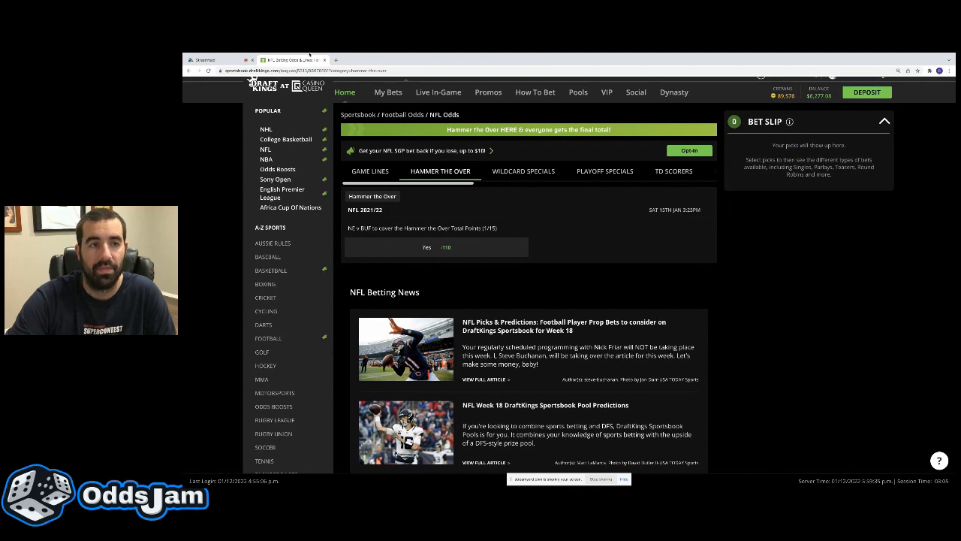
# - Start a new browser tab after the $25.19 bet is confirmed
pyautogui.click(408, 75)
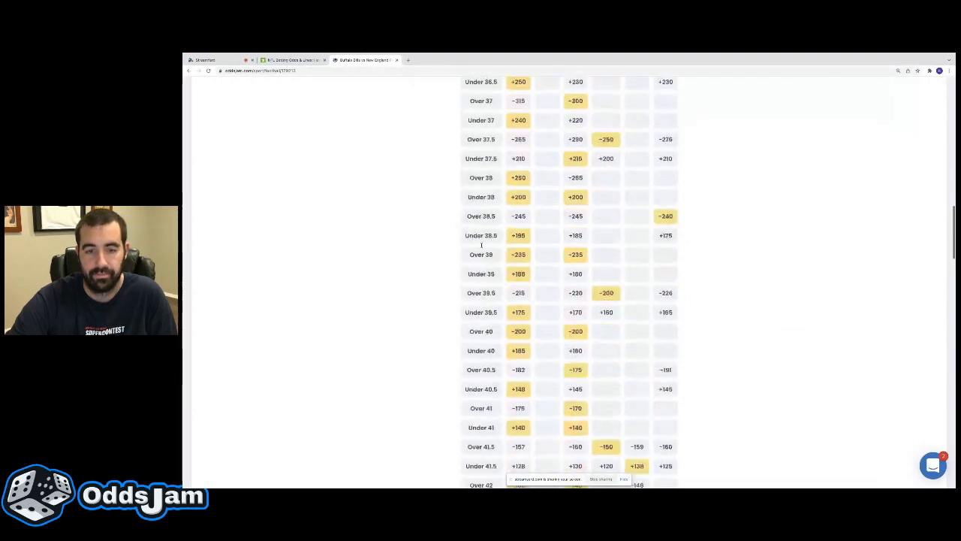
# - Scroll the Bills vs New England alternate totals table down to the Over/Under 44 lines
pyautogui.scroll(-3)
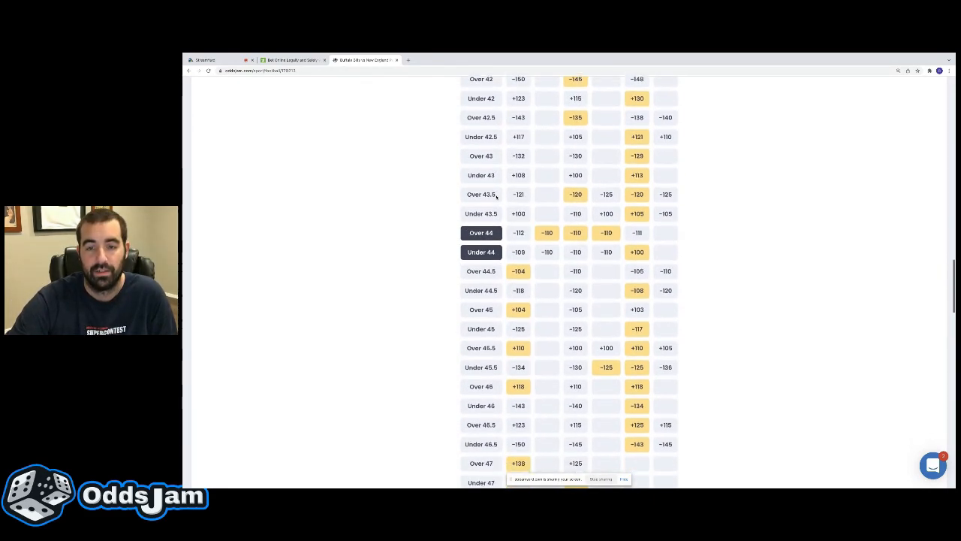
pyautogui.scroll(-3)
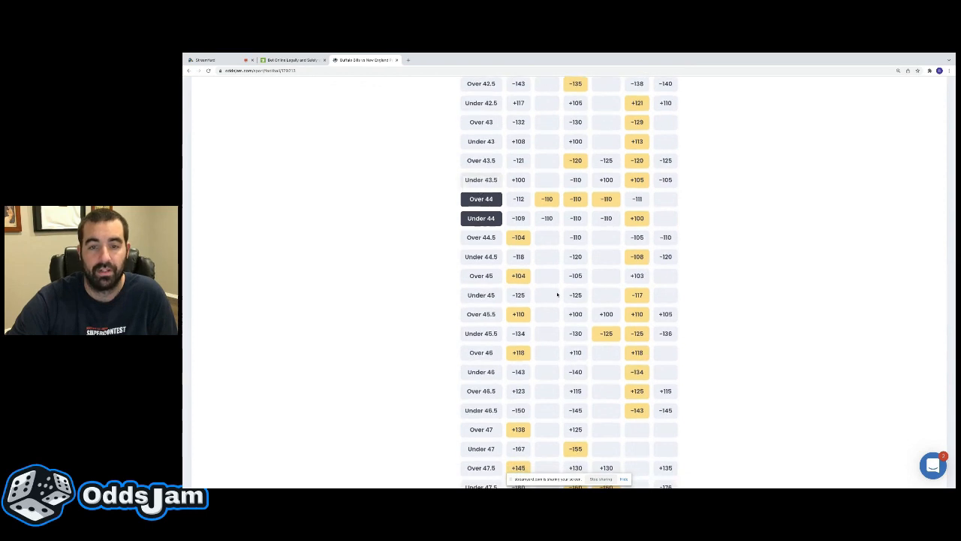
pyautogui.scroll(-3)
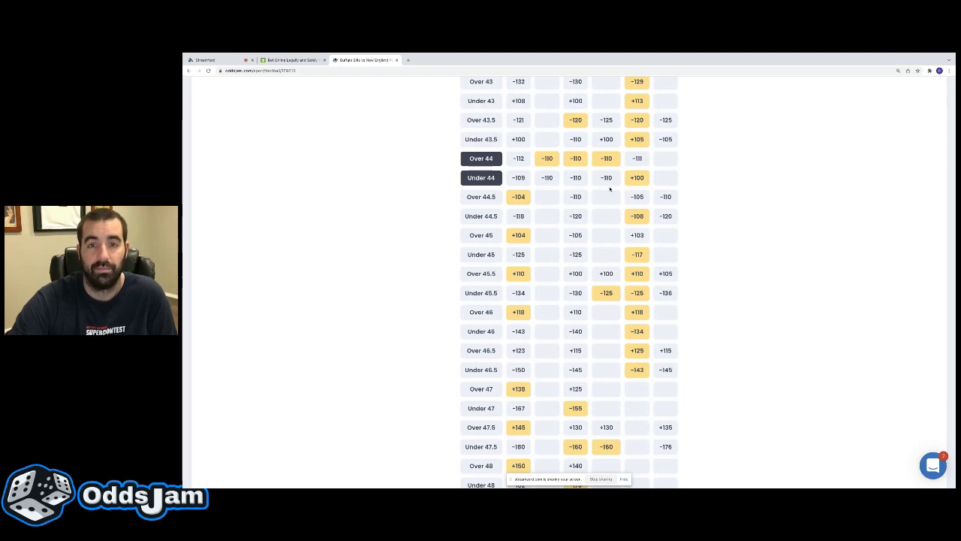
pyautogui.moveTo(593, 205)
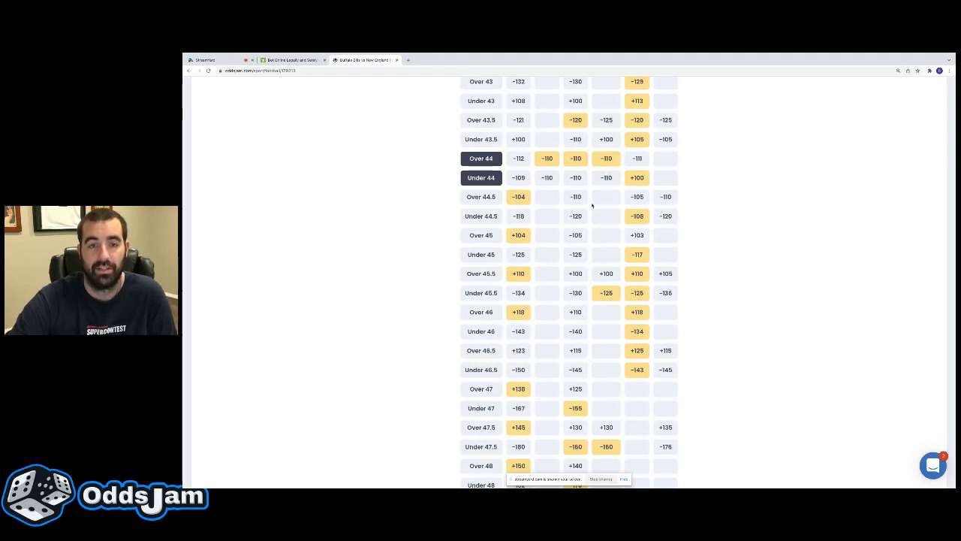
pyautogui.moveTo(547, 177)
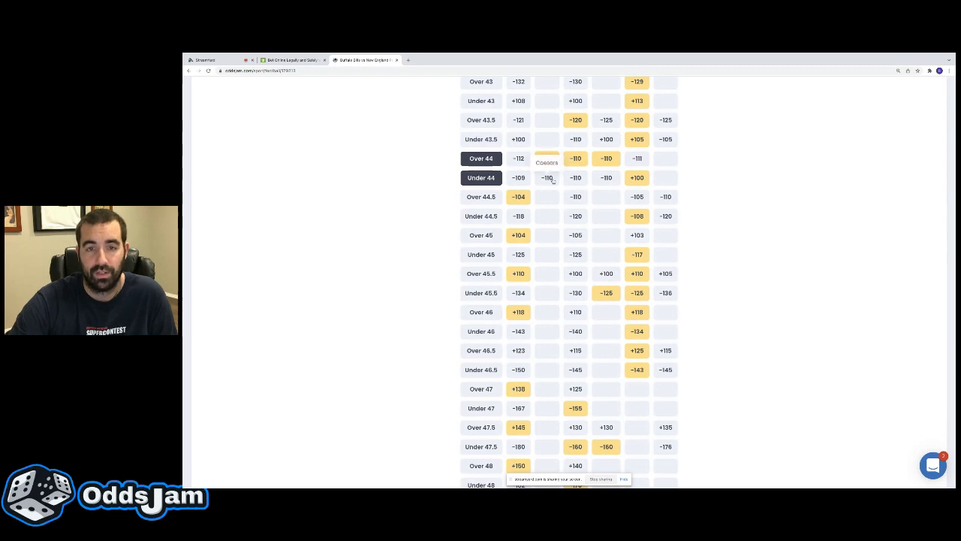